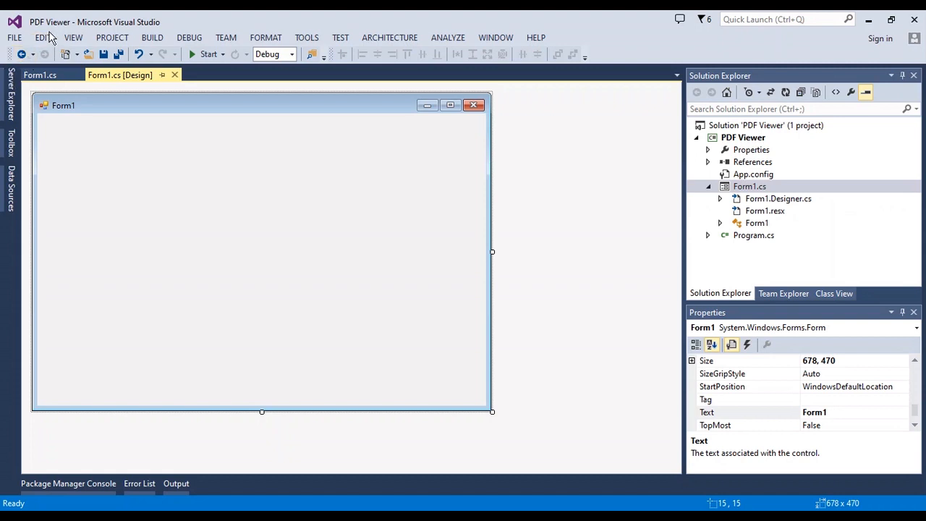
pyautogui.moveTo(197, 266)
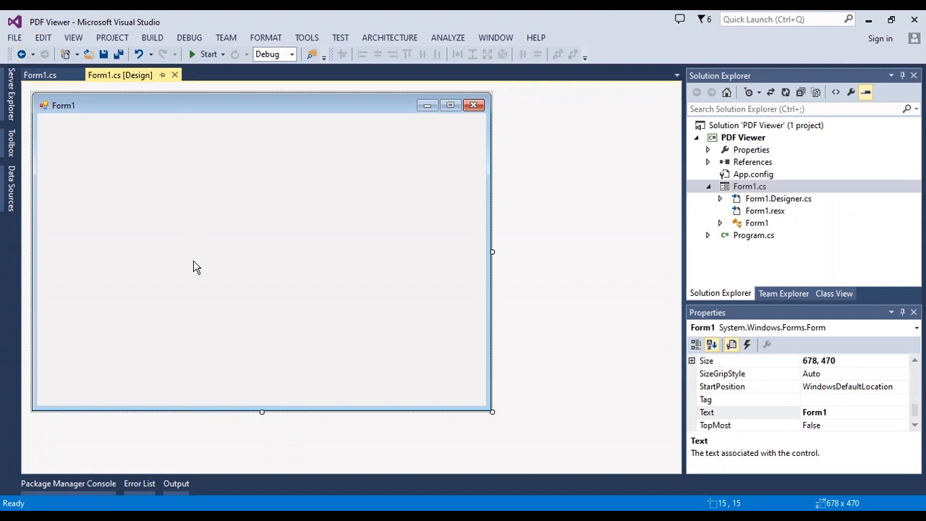
pyautogui.moveTo(171, 325)
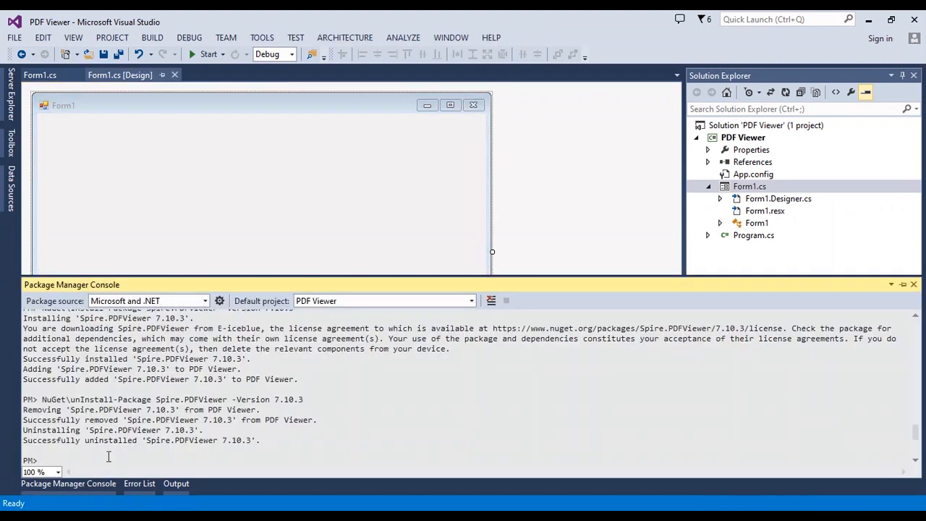
# Enter the command NuGet\Install-Package Spire.PDFViewer -Version 7.10.3 in the Package Manager Console.
pyautogui.write('NuGet\\Install-Package Spire.PDFViewer -Version 7.10.3')
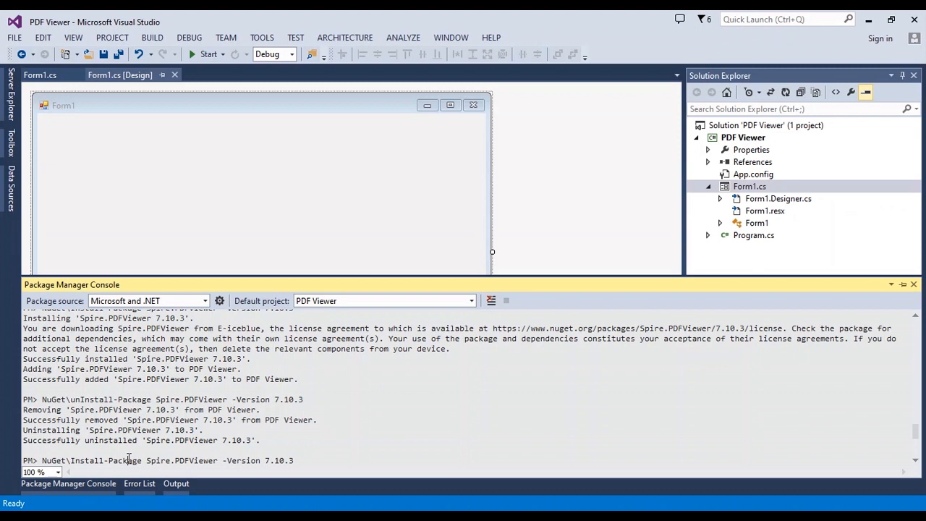
pyautogui.tripleClick(145, 460)
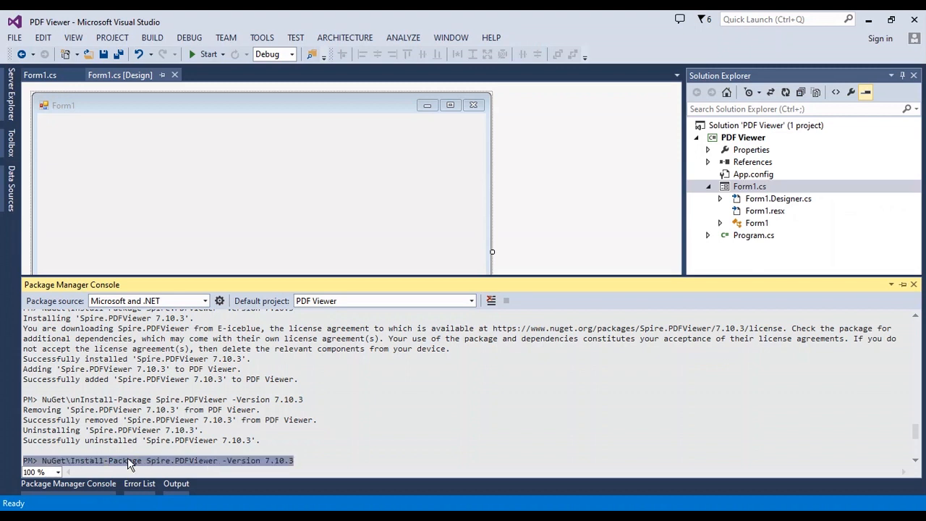
pyautogui.moveTo(307, 463)
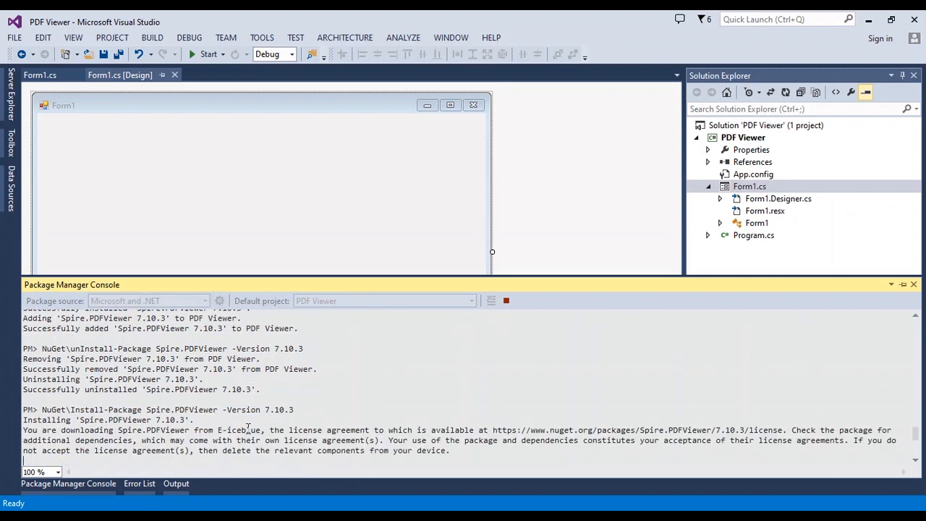
pyautogui.moveTo(304, 427)
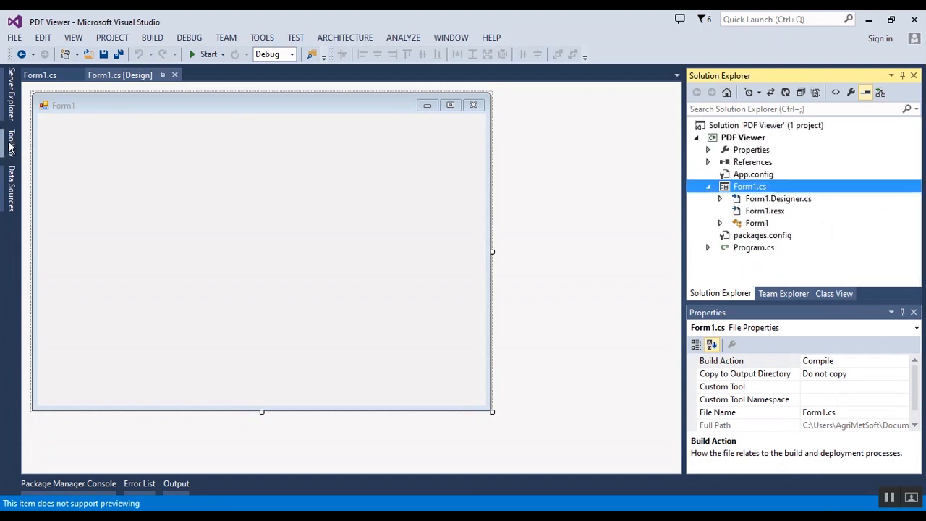
# Bring up Choose Items... for the Toolbox's General group.
pyautogui.click(10, 138)
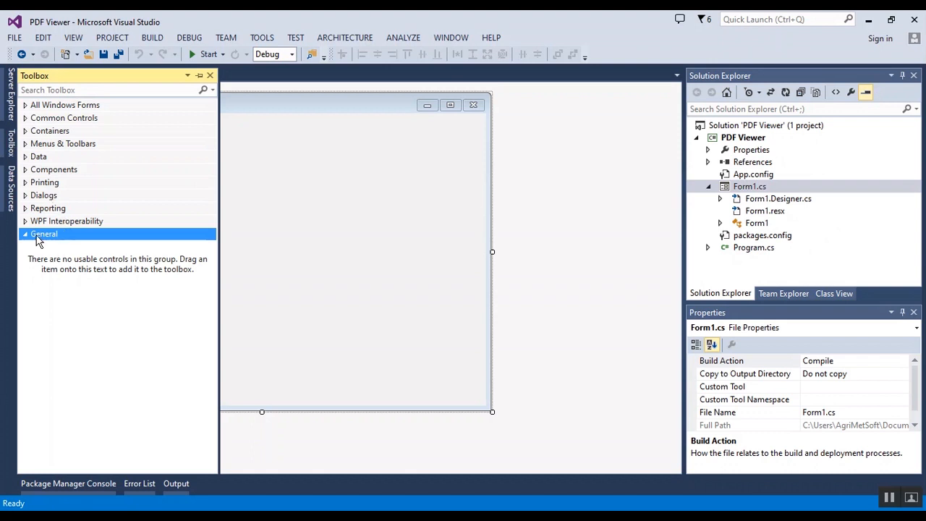
pyautogui.rightClick(44, 234)
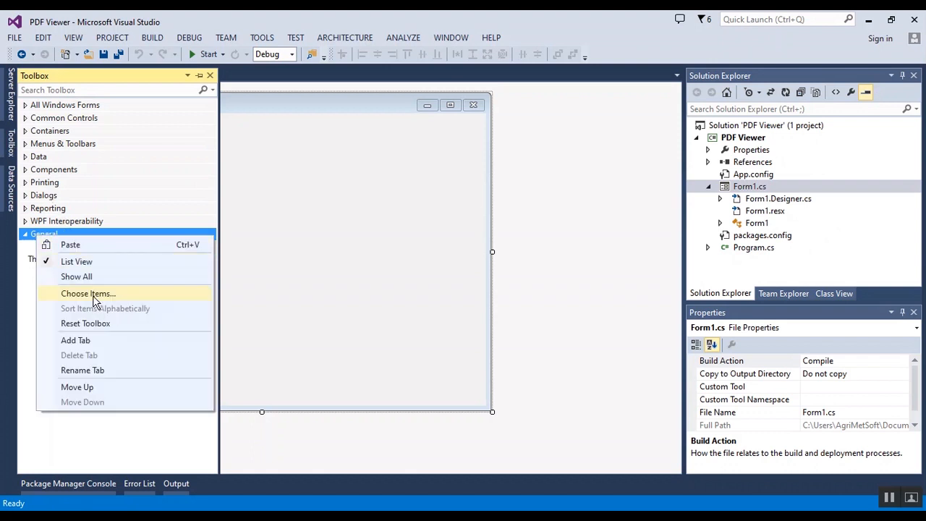
pyautogui.click(87, 293)
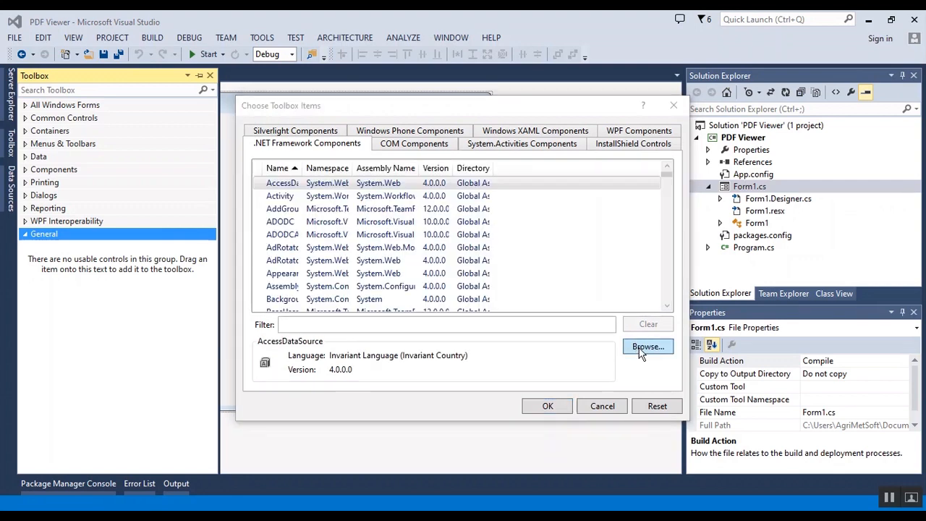
# Add Spire.PdfViewer.Forms.dll from packages\Spire.PDFViewer.7.10.3\lib\net40 to the General group.
pyautogui.click(648, 347)
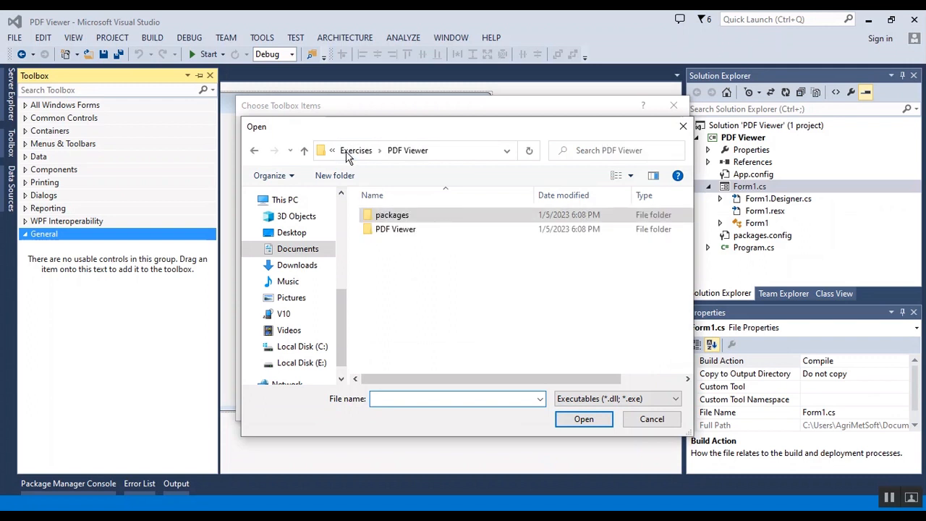
pyautogui.click(391, 214)
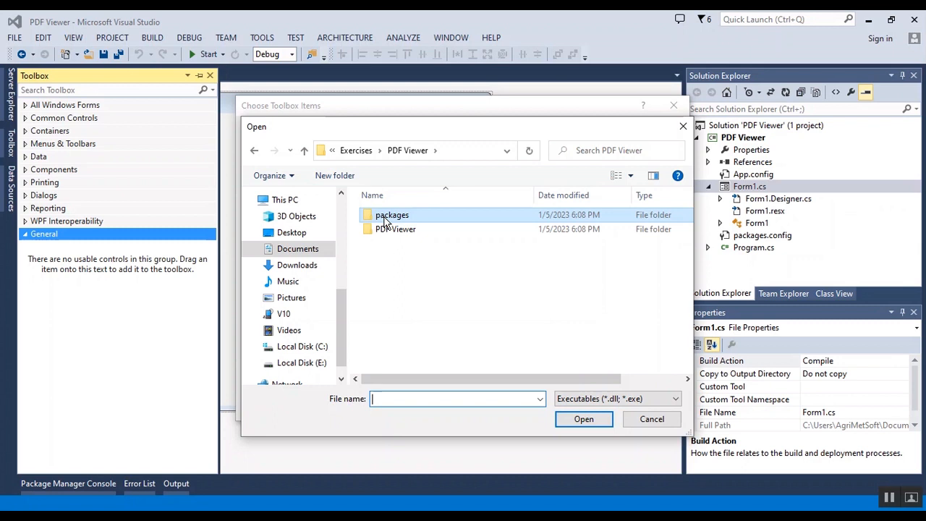
pyautogui.doubleClick(392, 214)
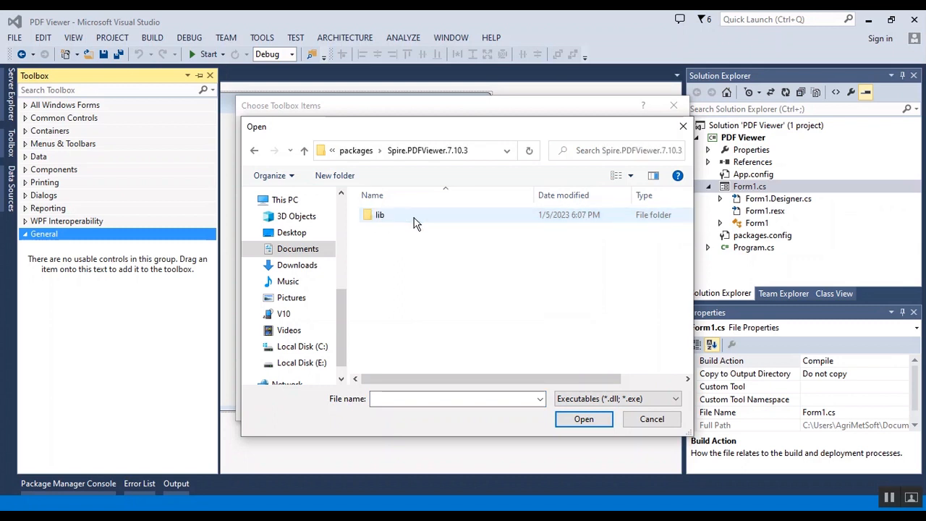
pyautogui.doubleClick(379, 214)
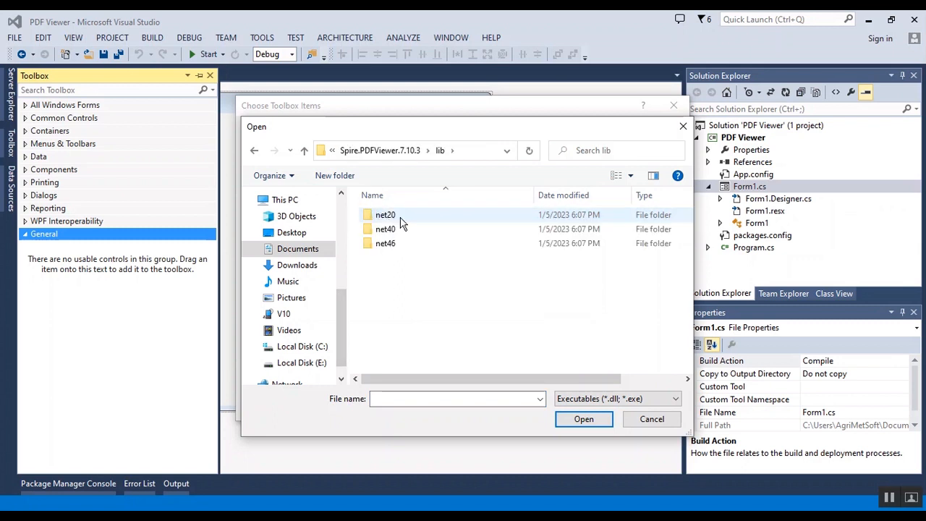
pyautogui.doubleClick(384, 229)
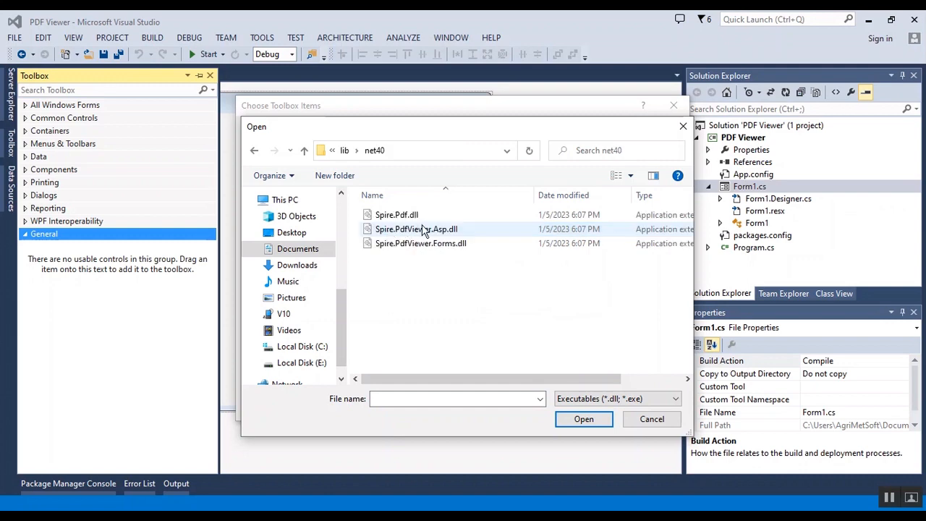
pyautogui.moveTo(419, 243)
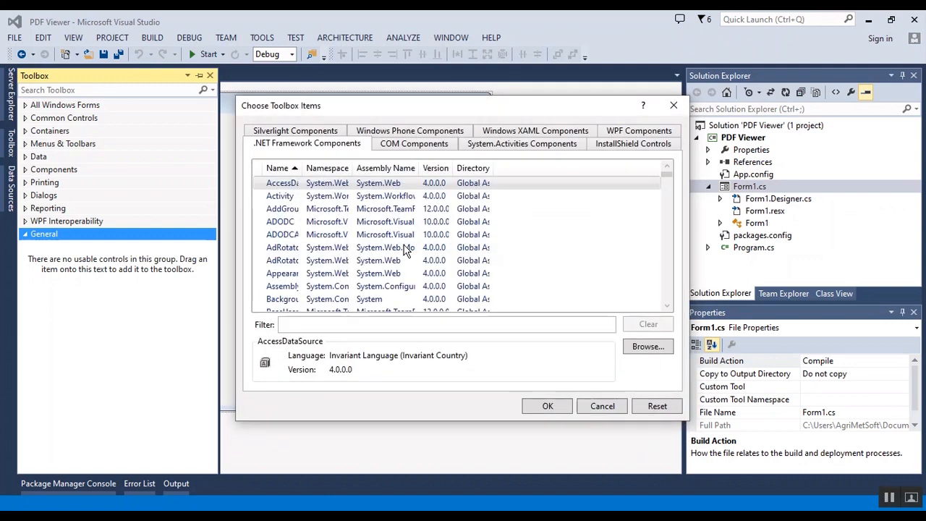
pyautogui.scroll(-3)
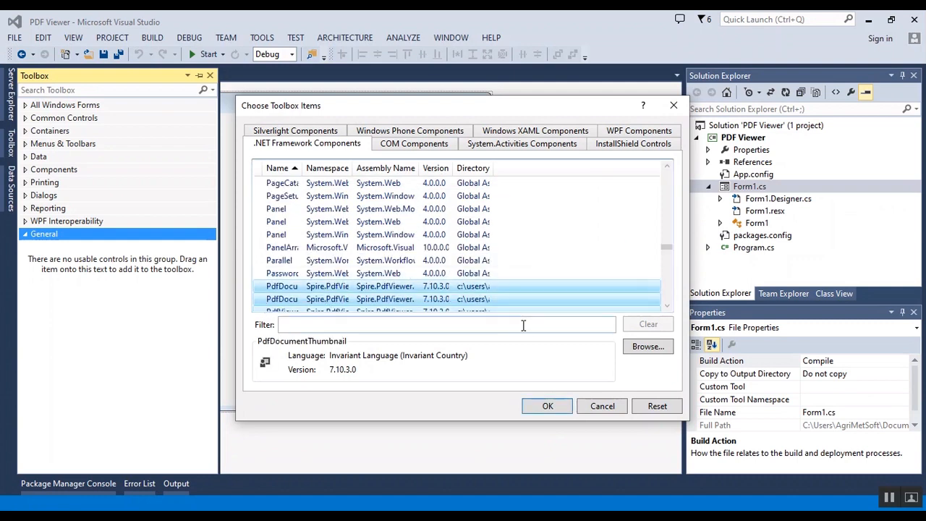
pyautogui.click(547, 405)
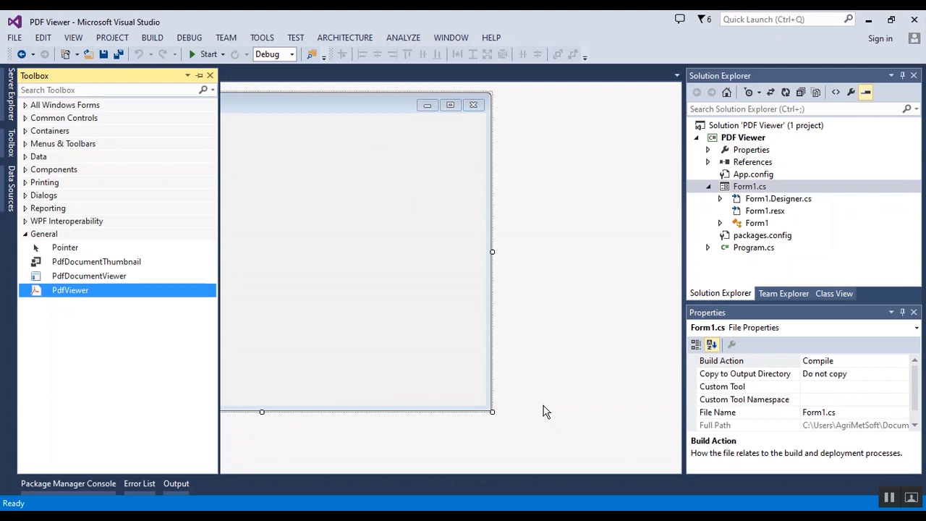
pyautogui.moveTo(55, 303)
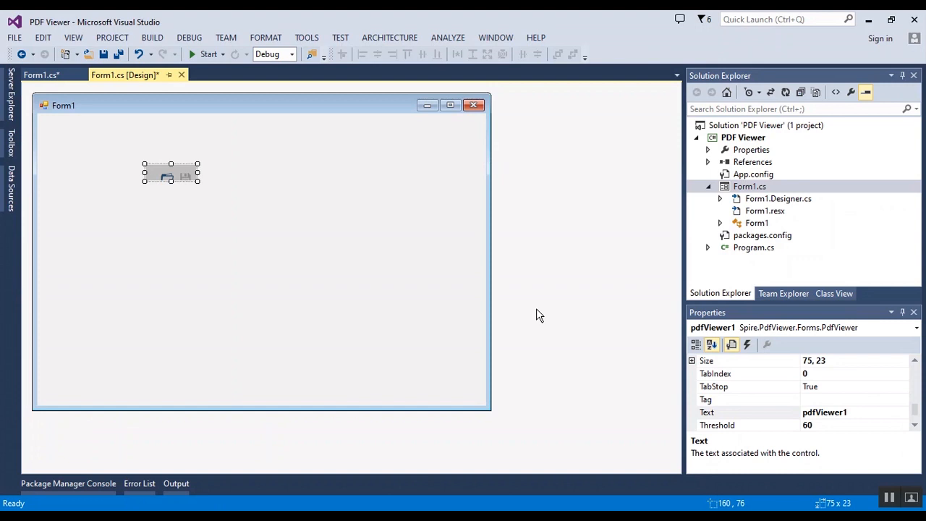
pyautogui.moveTo(917, 408)
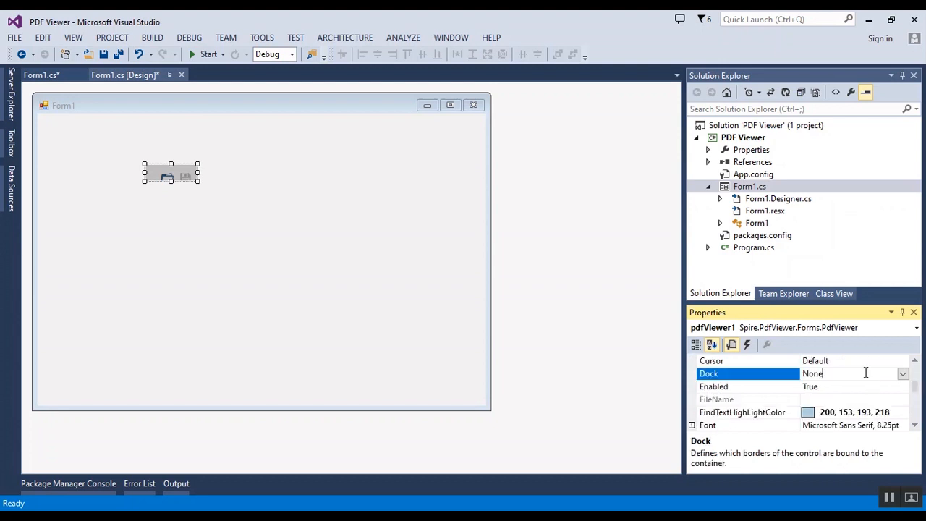
# Dock the PdfViewer control to Fill on Form1 and save all changes.
pyautogui.click(902, 374)
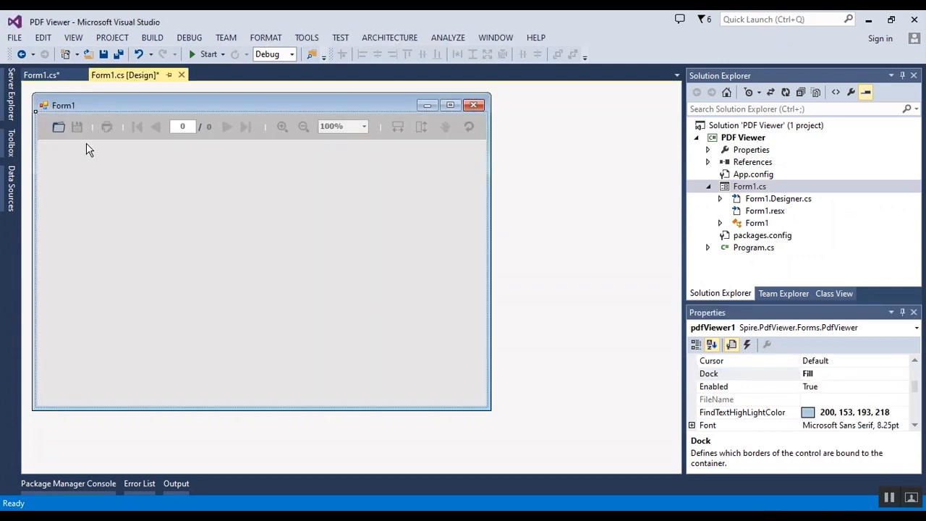
pyautogui.moveTo(119, 55)
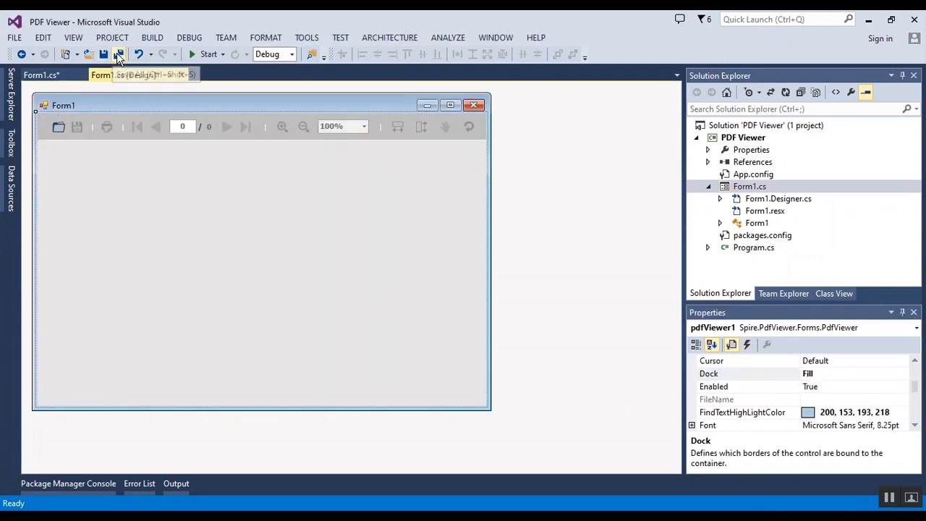
pyautogui.click(118, 55)
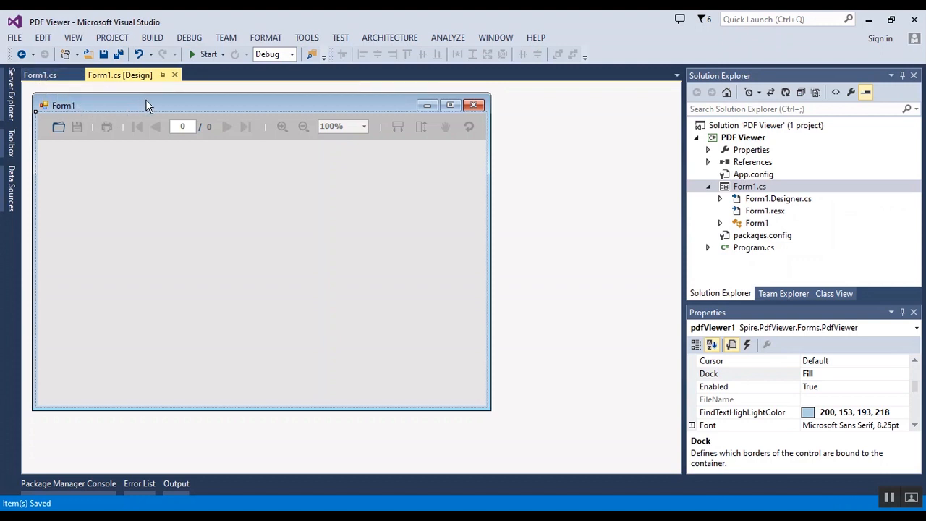
# Switch to the Form1.cs code and start the project to build and run it.
pyautogui.click(40, 75)
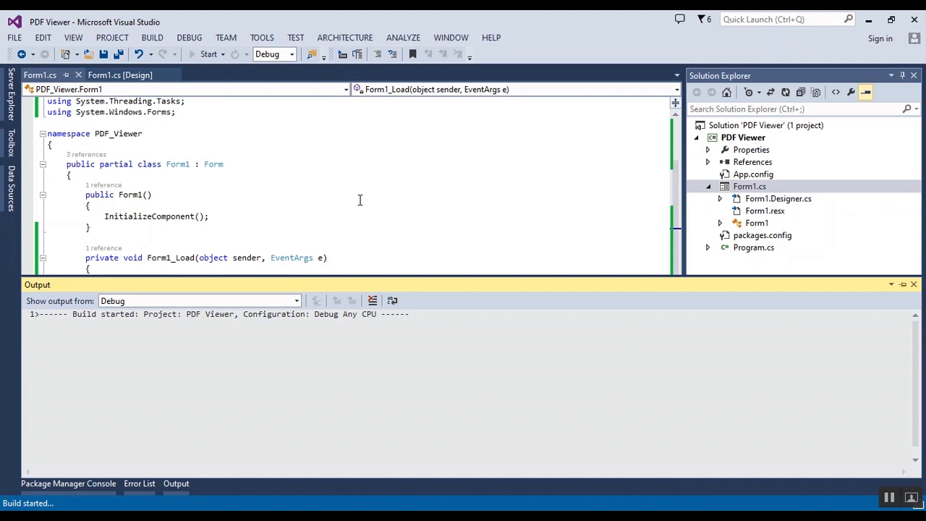
pyautogui.click(209, 55)
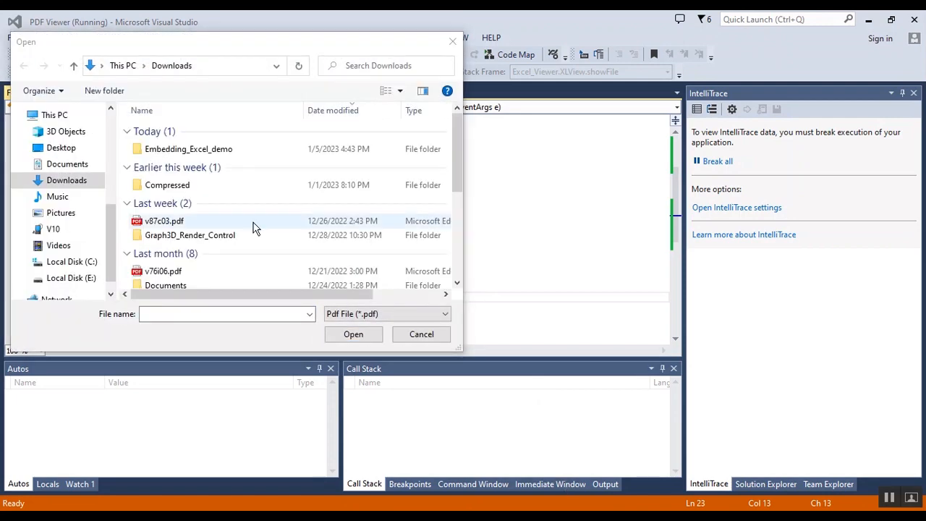
# Load v87c03.pdf from Downloads into the running viewer app.
pyautogui.click(421, 333)
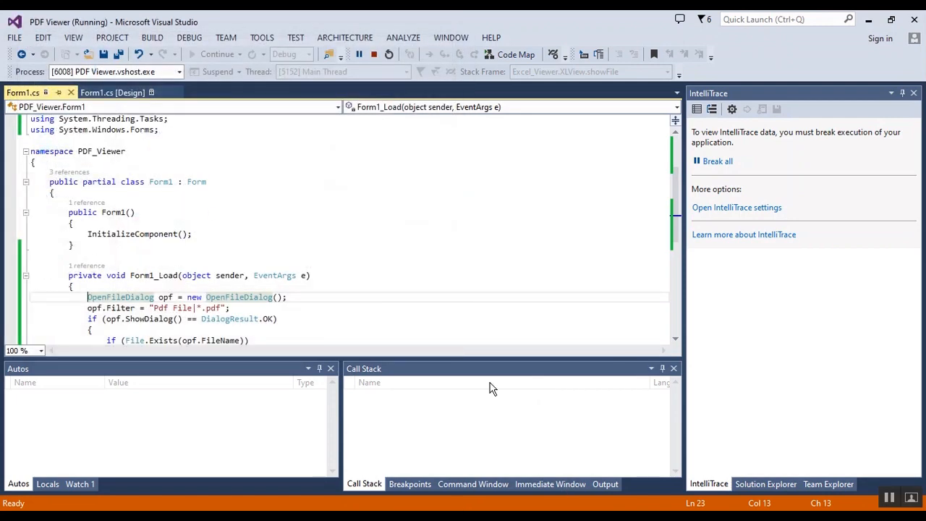
pyautogui.moveTo(515, 457)
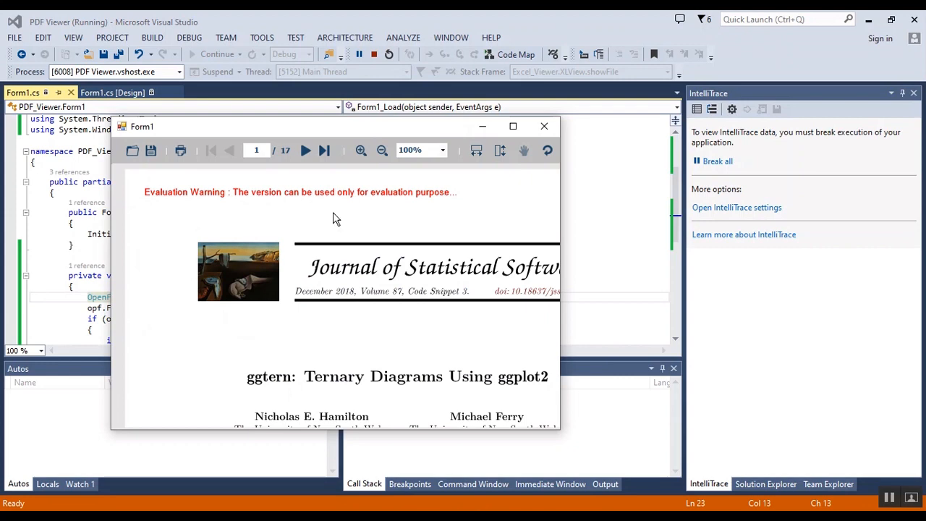
# Maximize the Form1 window showing the 17-page ggtern journal article.
pyautogui.click(512, 126)
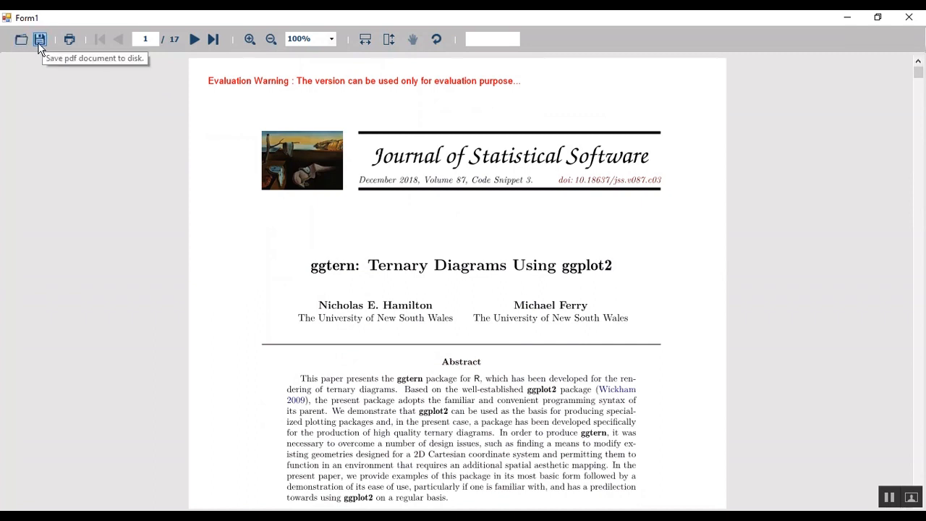
pyautogui.moveTo(321, 162)
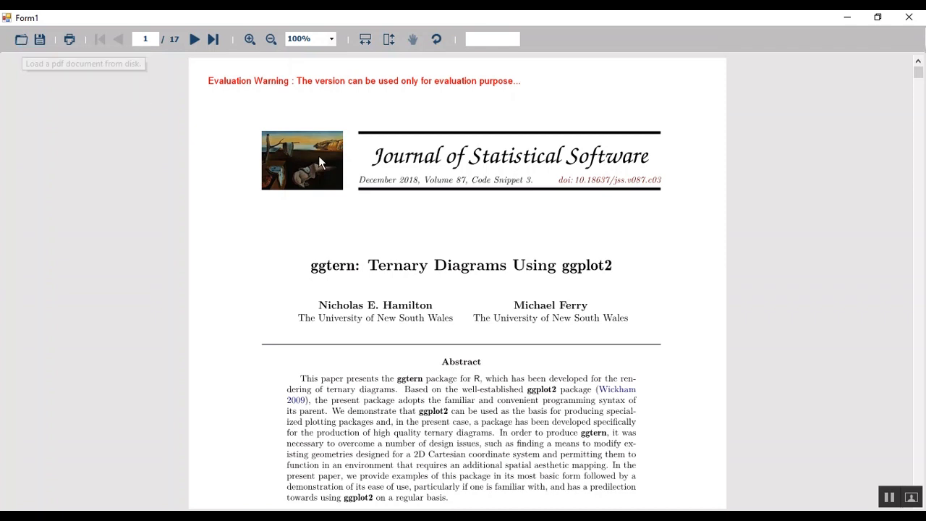
pyautogui.moveTo(307, 279)
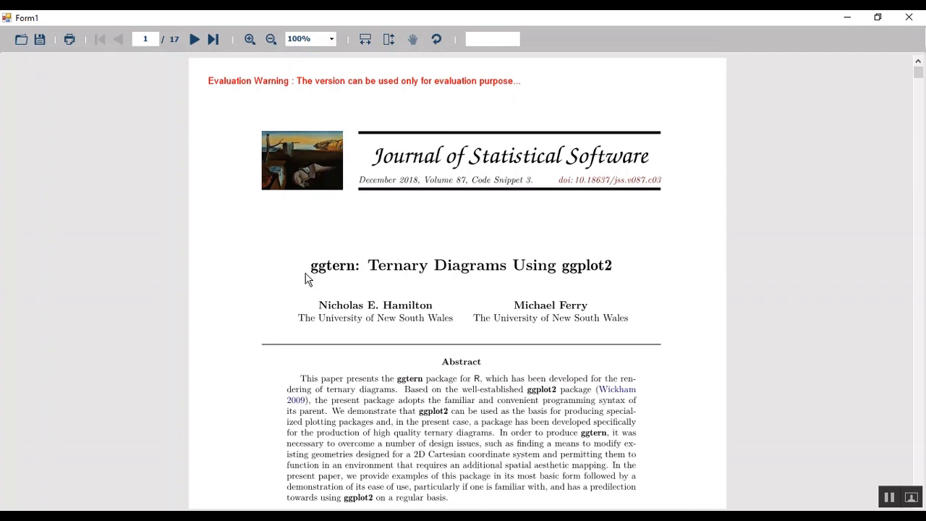
pyautogui.moveTo(512, 321)
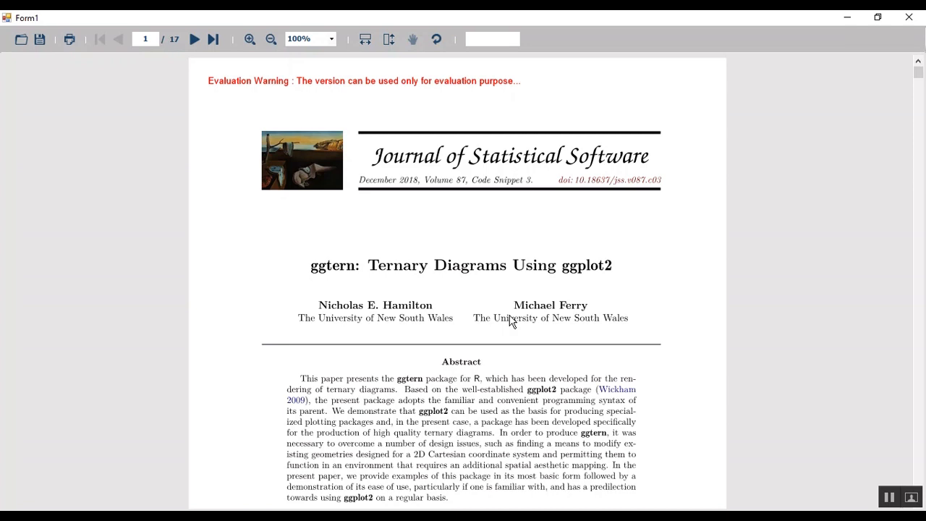
pyautogui.moveTo(524, 359)
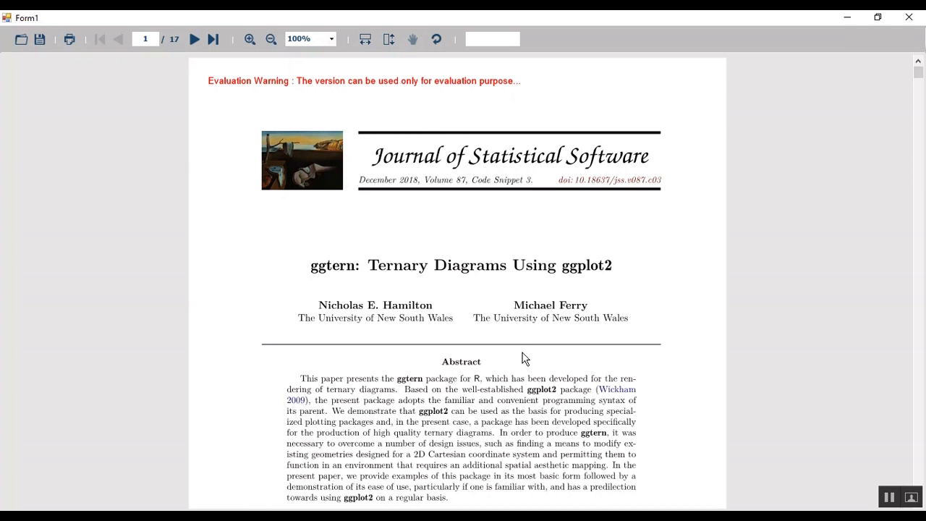